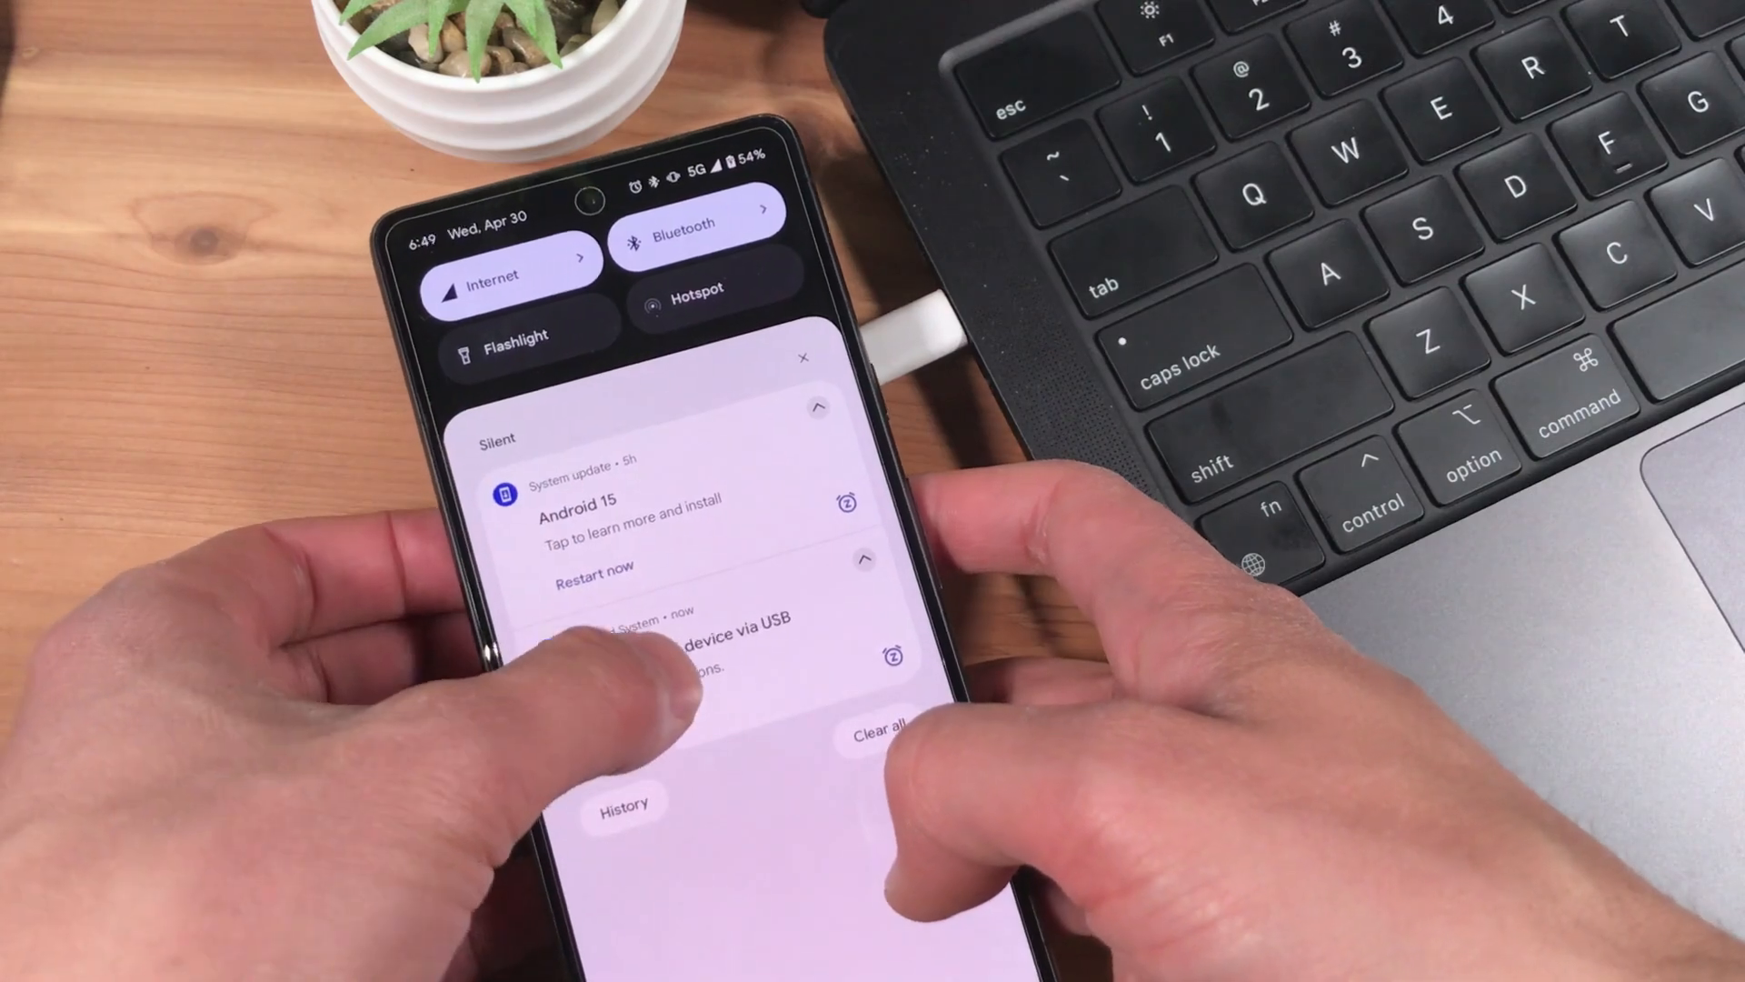
# Switch the USB connection preference from the notification to Webcam
pyautogui.click(690, 646)
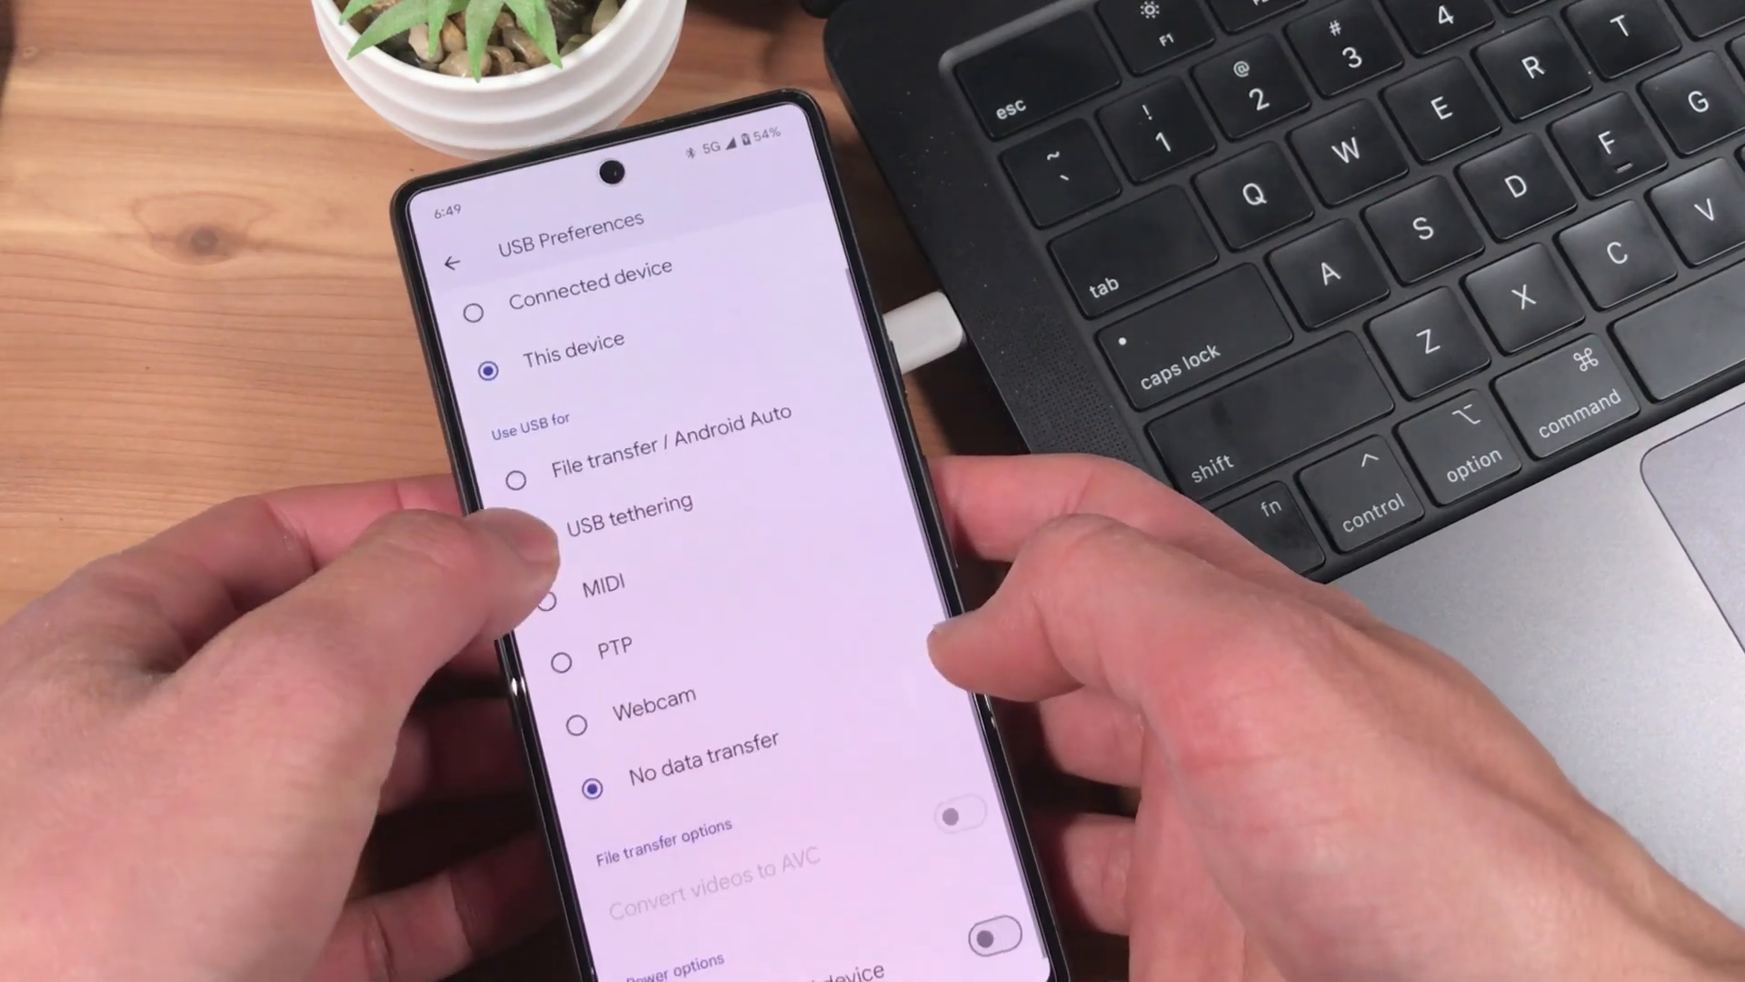
pyautogui.click(578, 719)
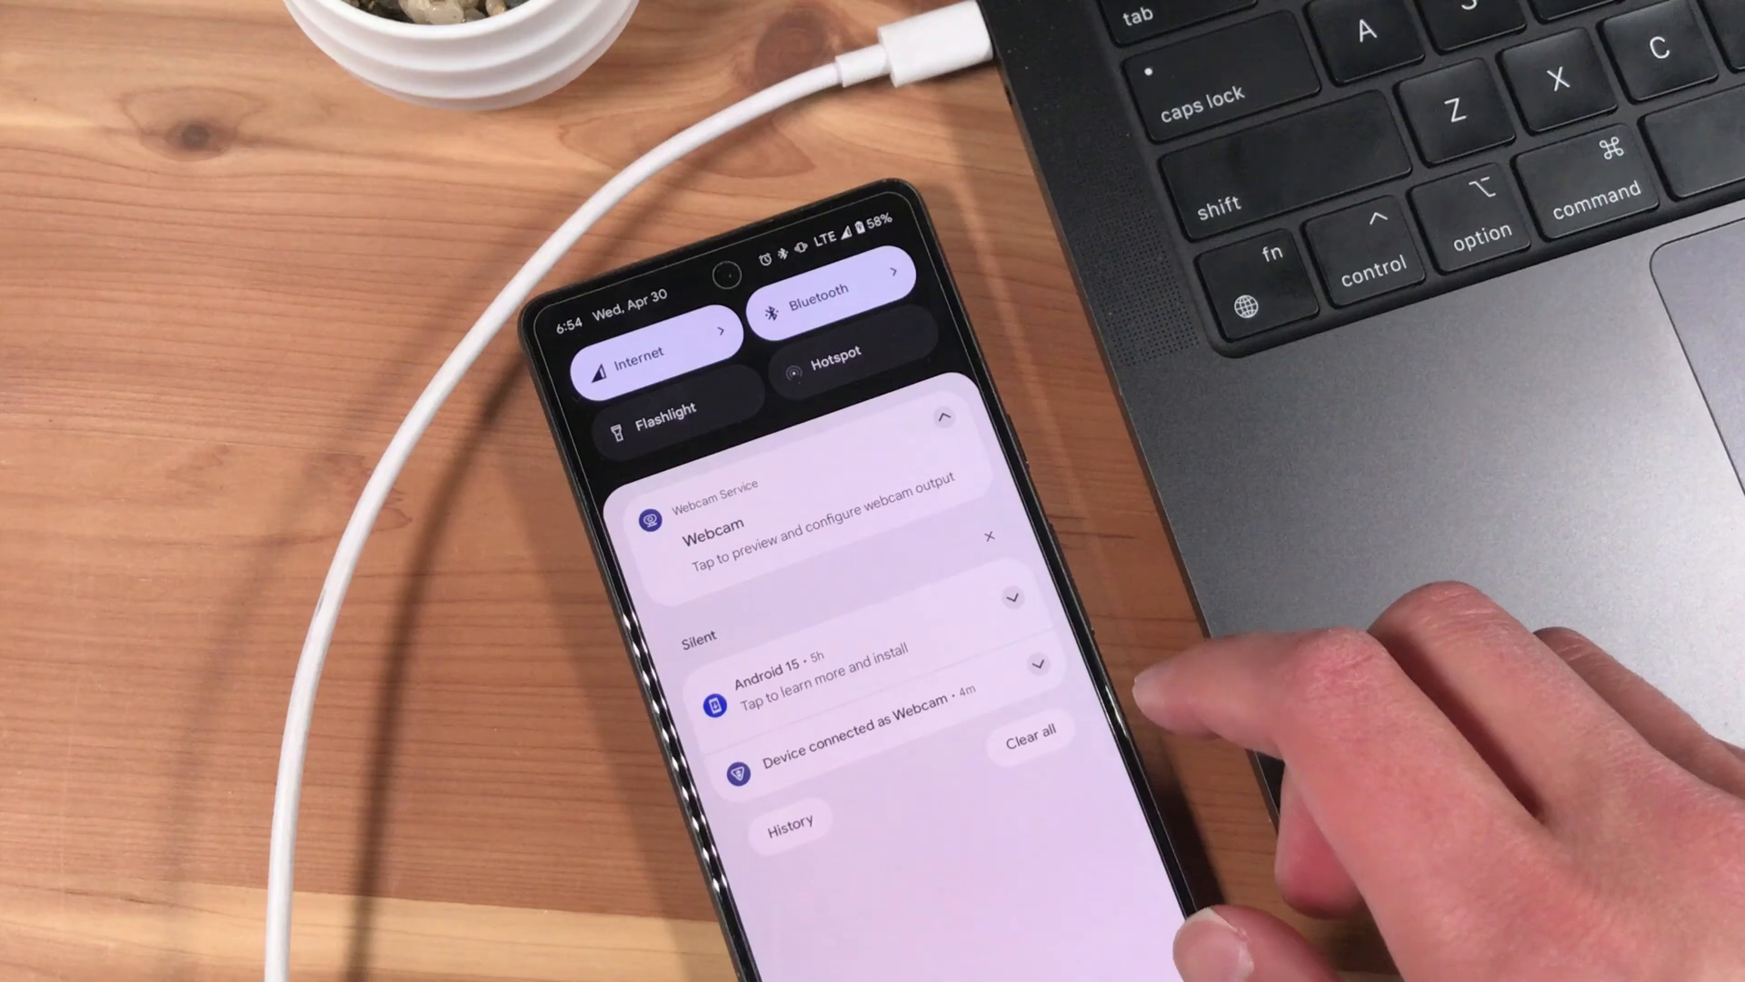
pyautogui.click(714, 524)
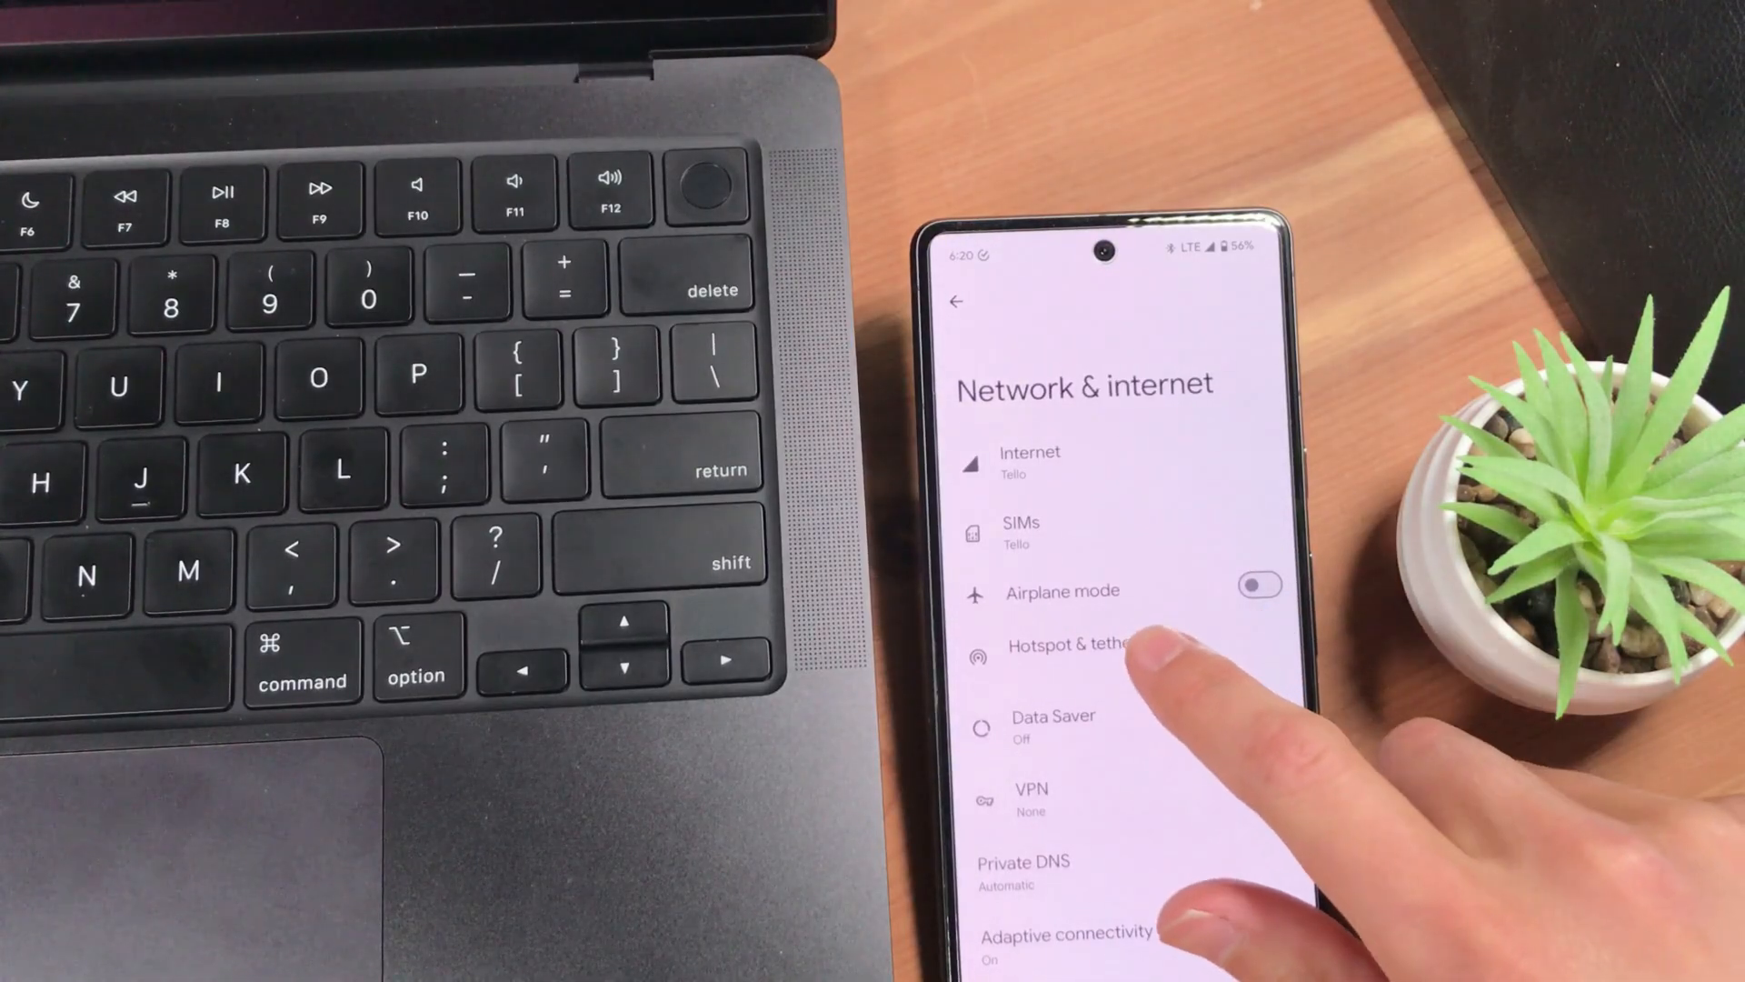
# Open Hotspot & tethering, then Wi-Fi hotspot, and toggle Use Wi-Fi hotspot
pyautogui.click(1057, 644)
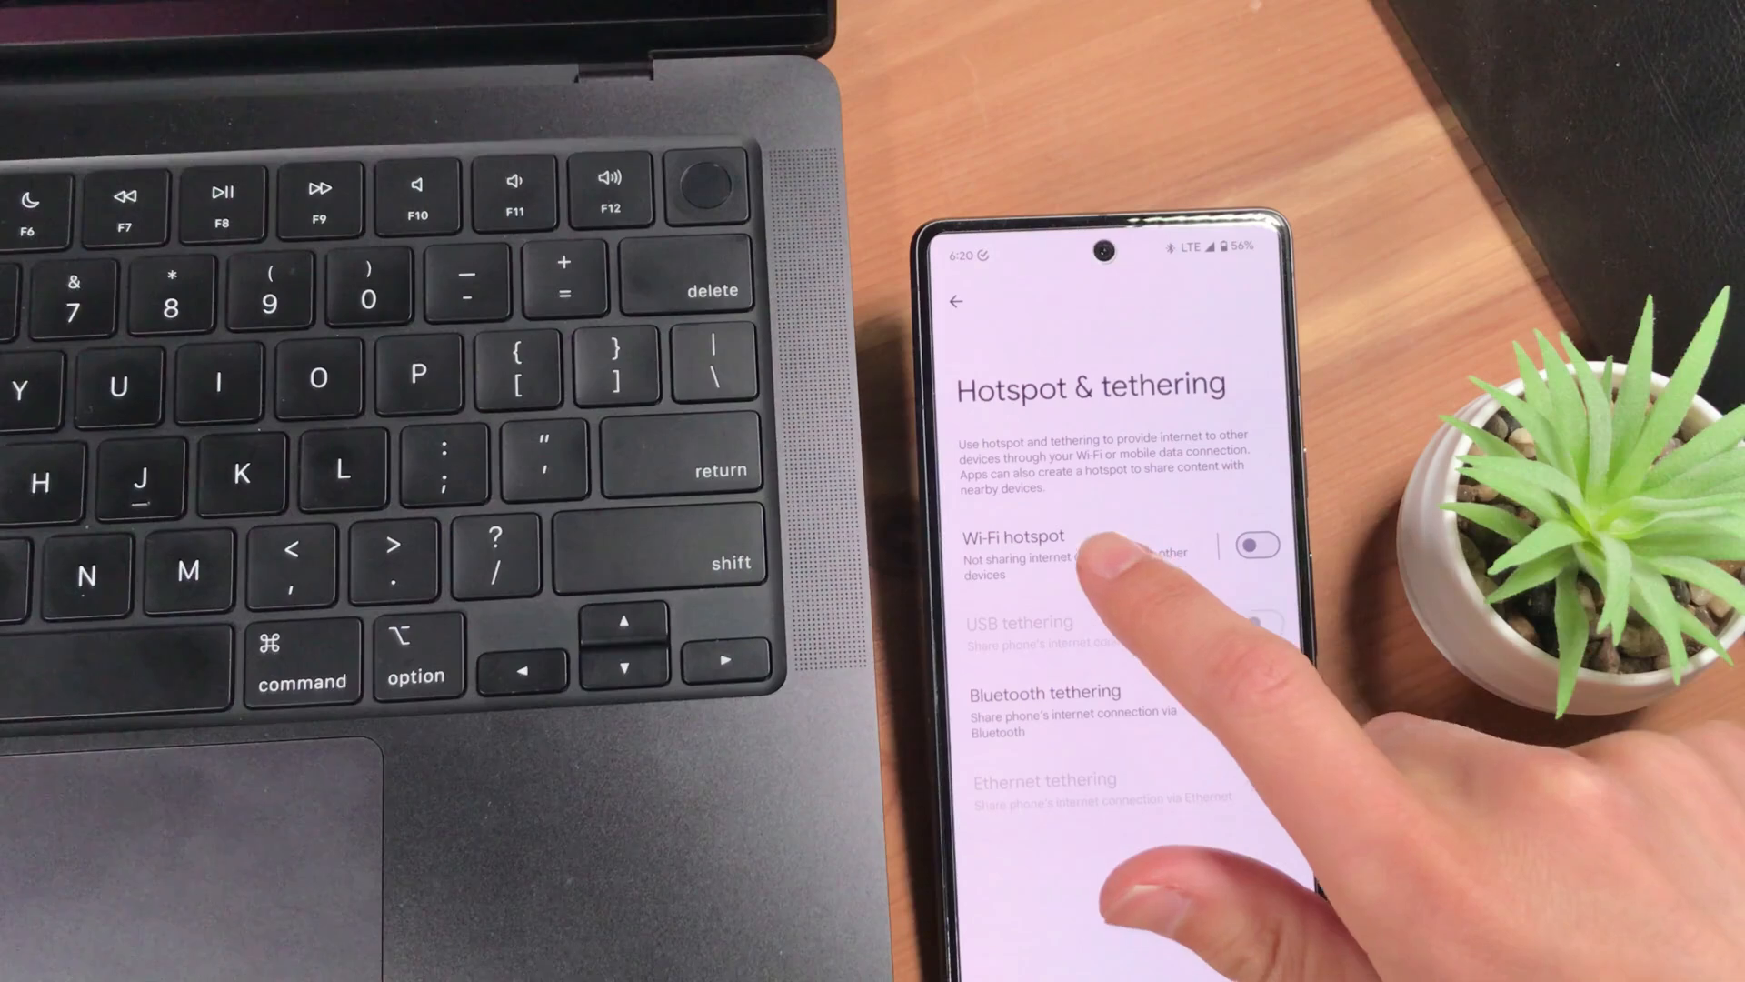
pyautogui.click(1013, 553)
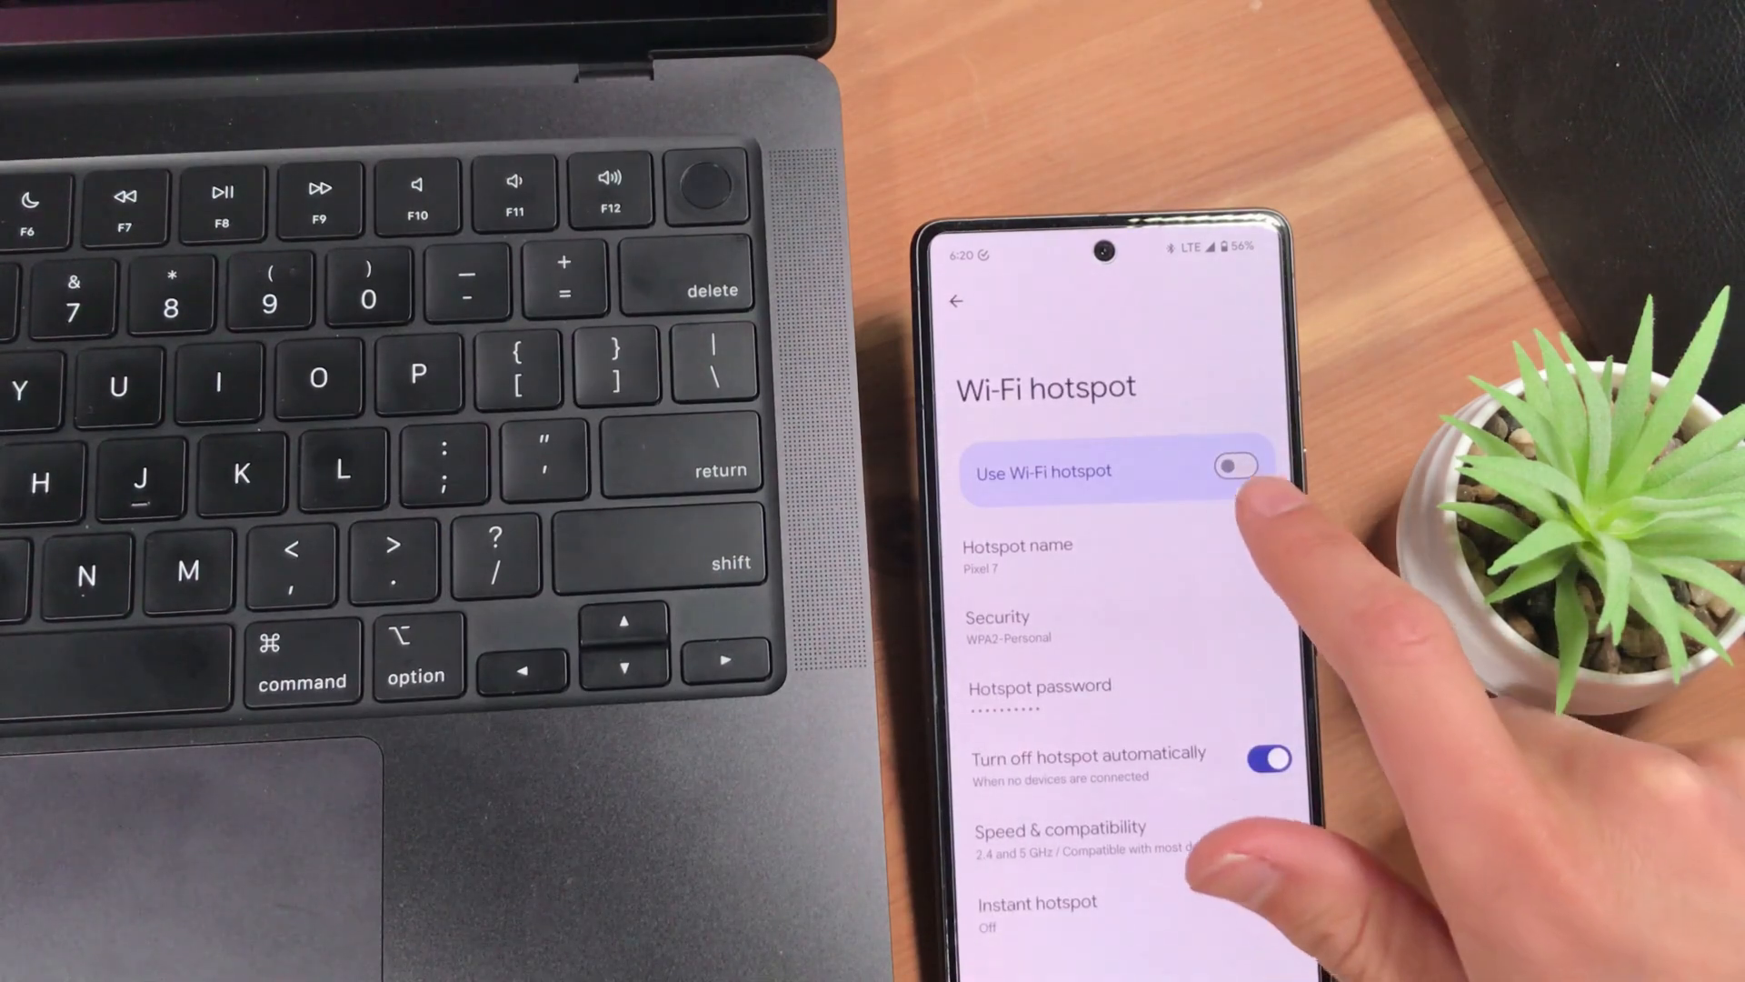
pyautogui.click(1239, 470)
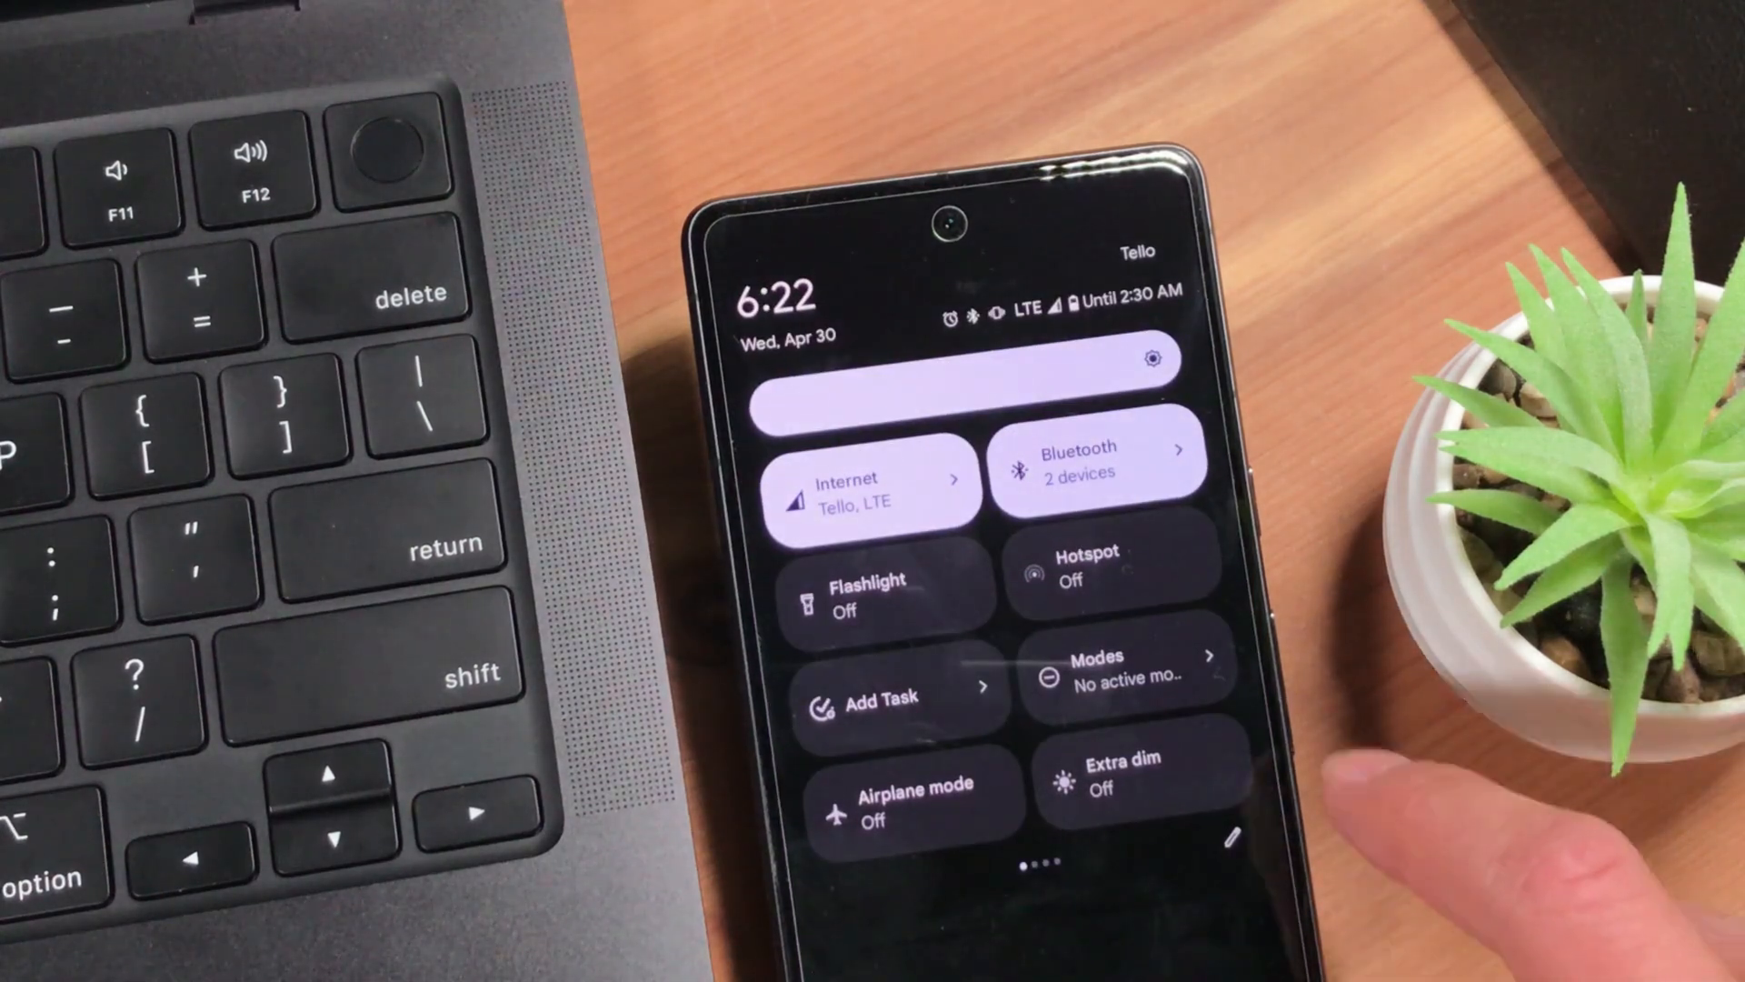
# Turn on the Hotspot tile in Quick Settings
pyautogui.click(1112, 567)
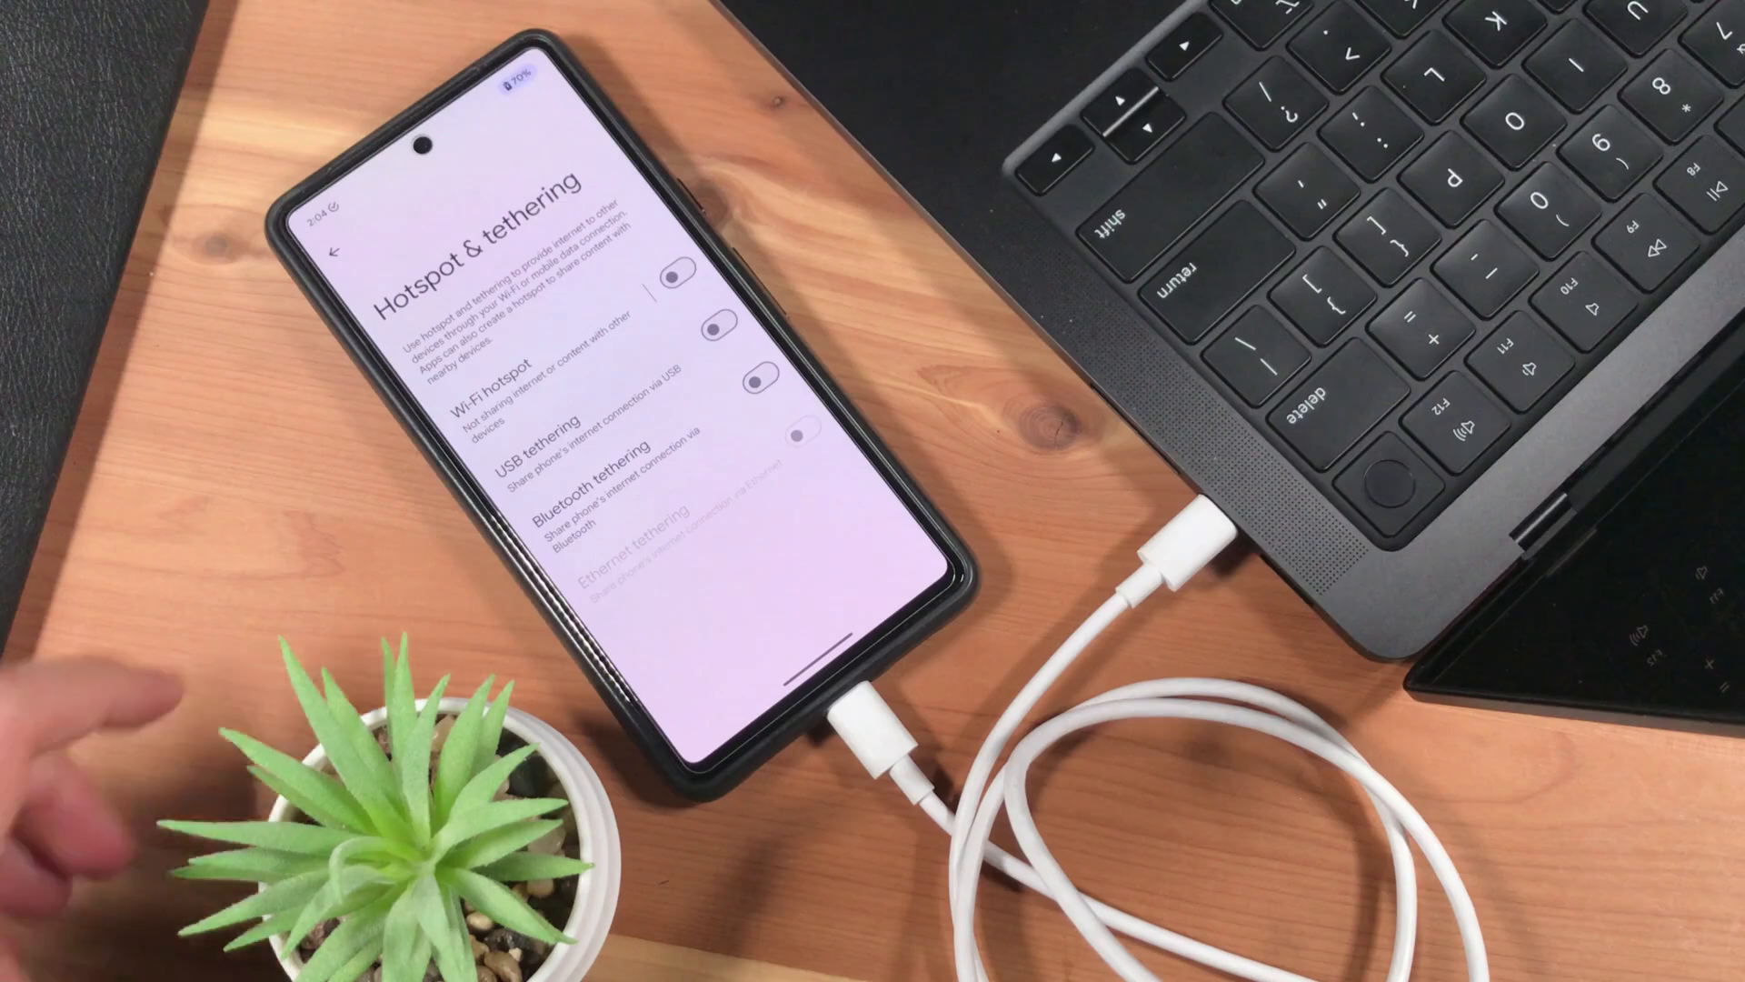
# Enable the USB tethering toggle to share the connection with the Mac
pyautogui.click(721, 328)
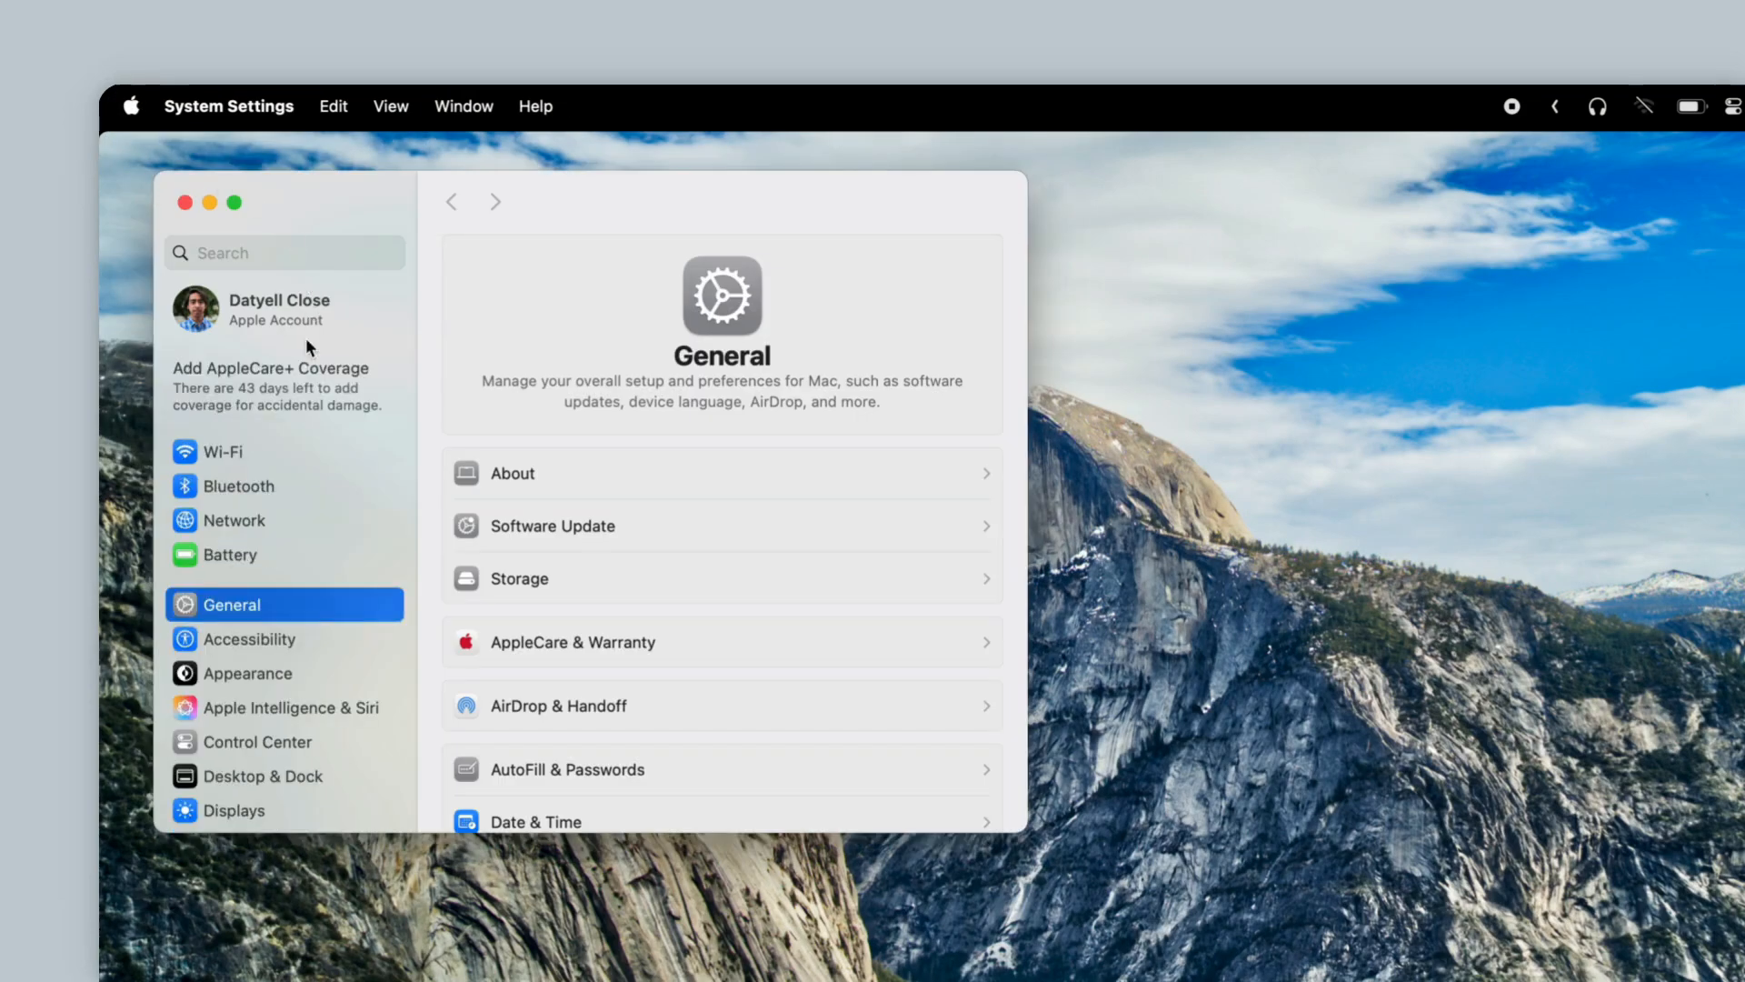
pyautogui.moveTo(261, 525)
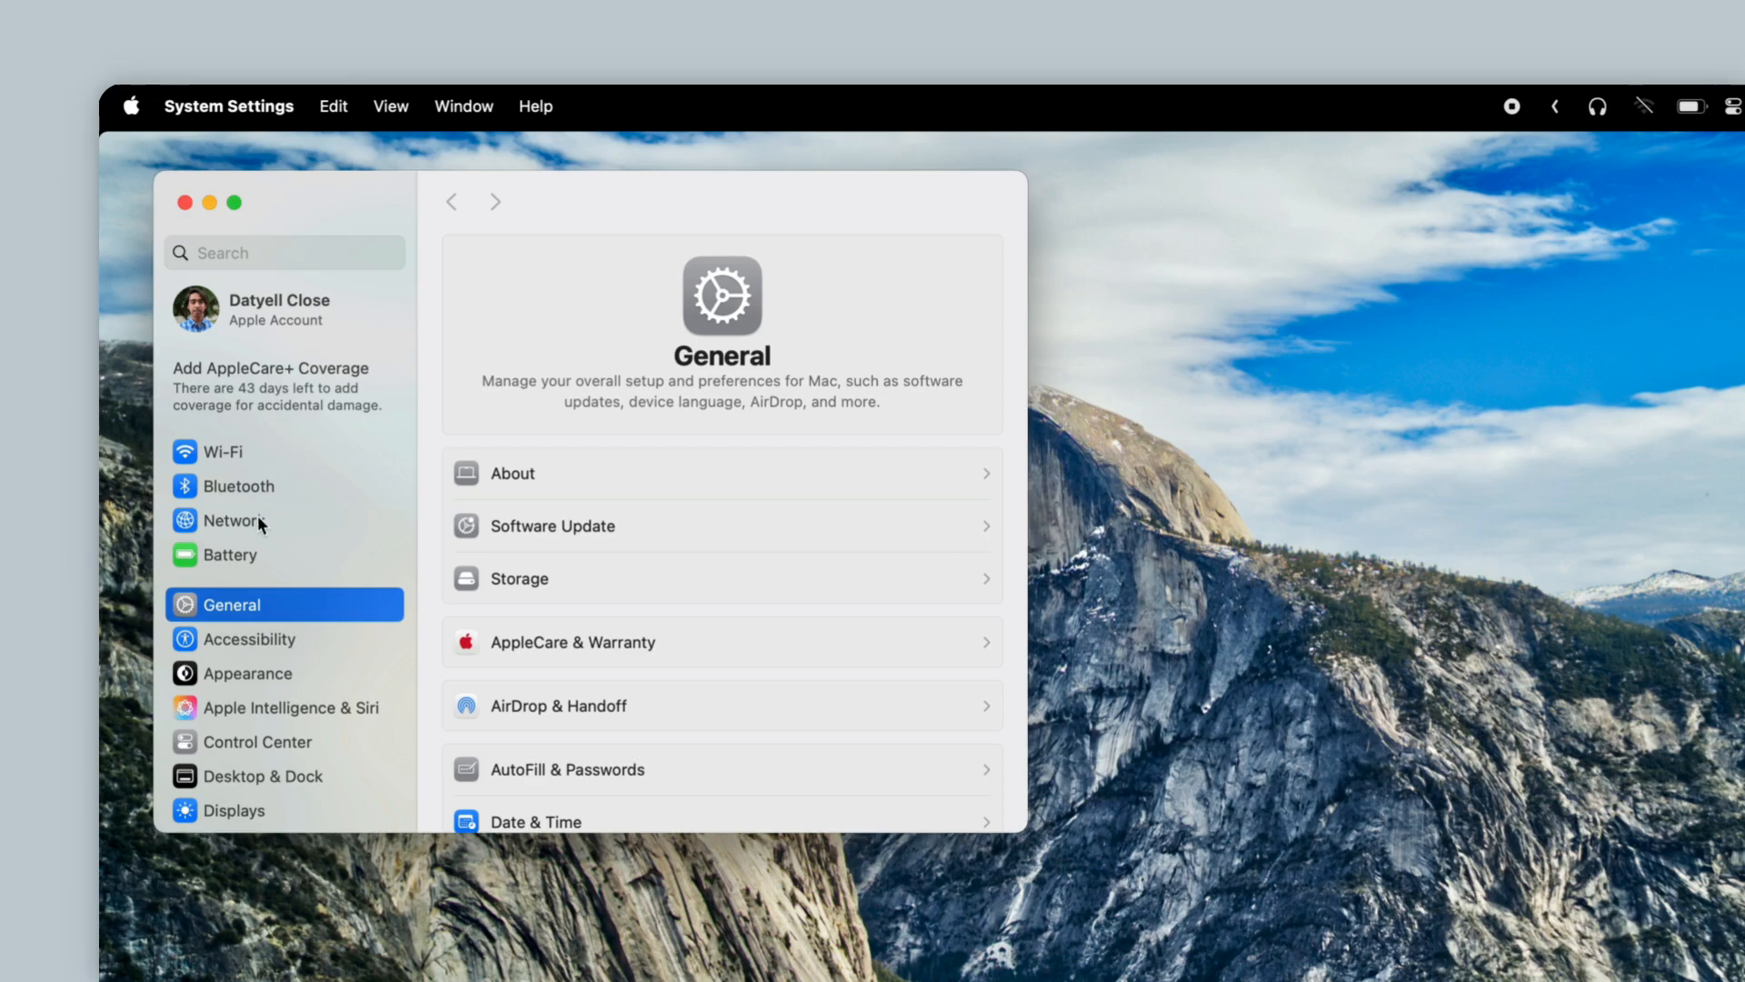